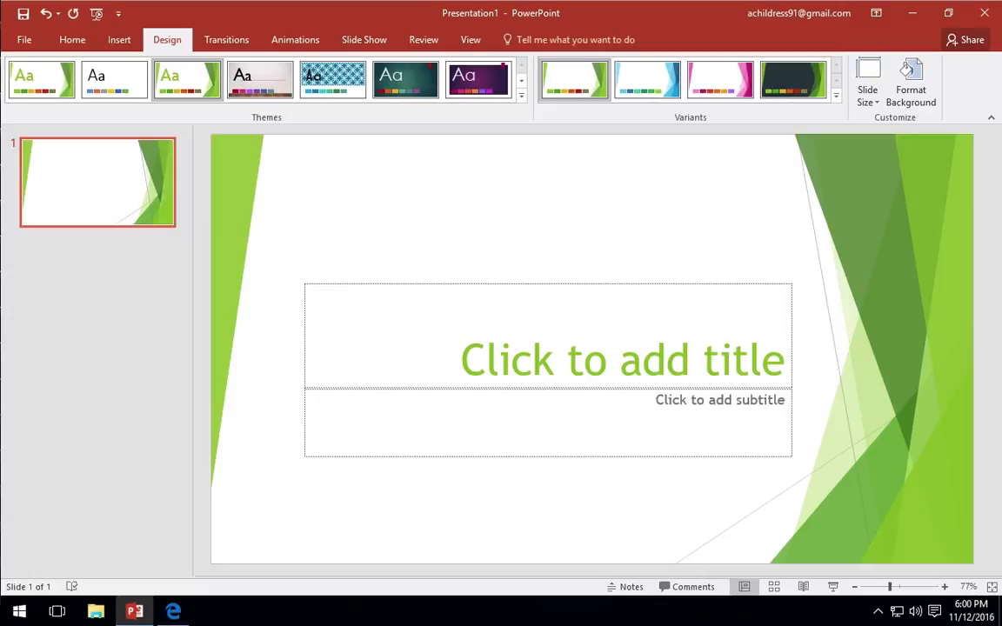
Step: Extract the downloaded Simplicity template zip into the suggested desktop folder
{"action": "left_click", "coordinate": [174, 611]}
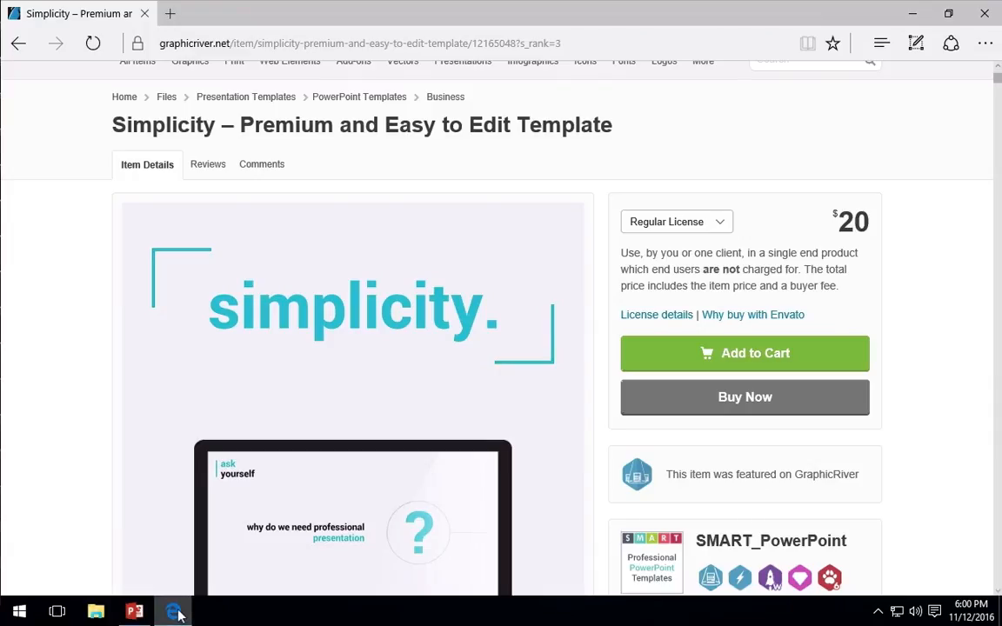
{"action": "right_click", "coordinate": [324, 118]}
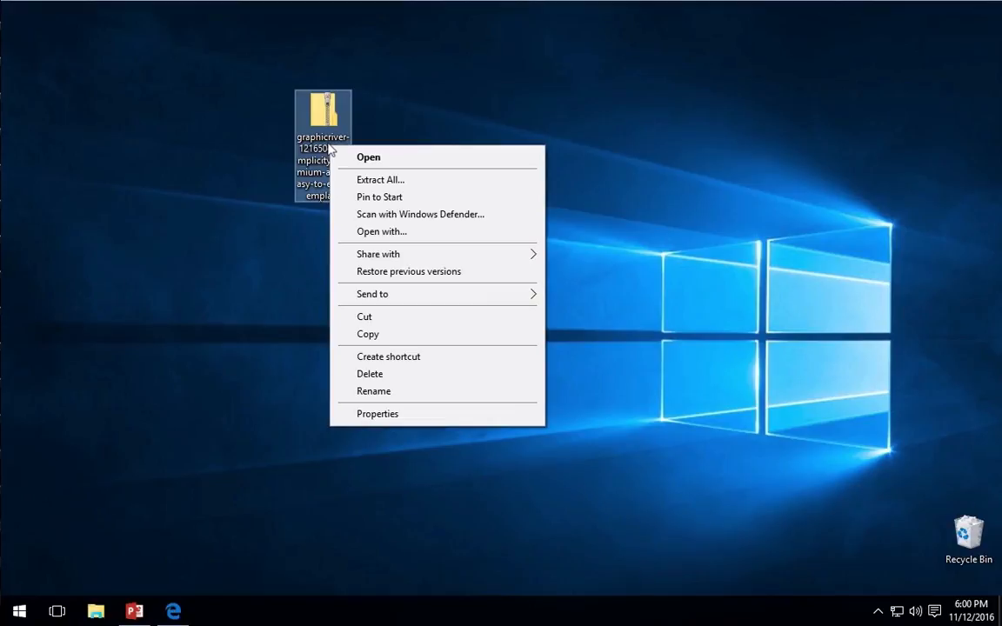
{"action": "left_click", "coordinate": [380, 179]}
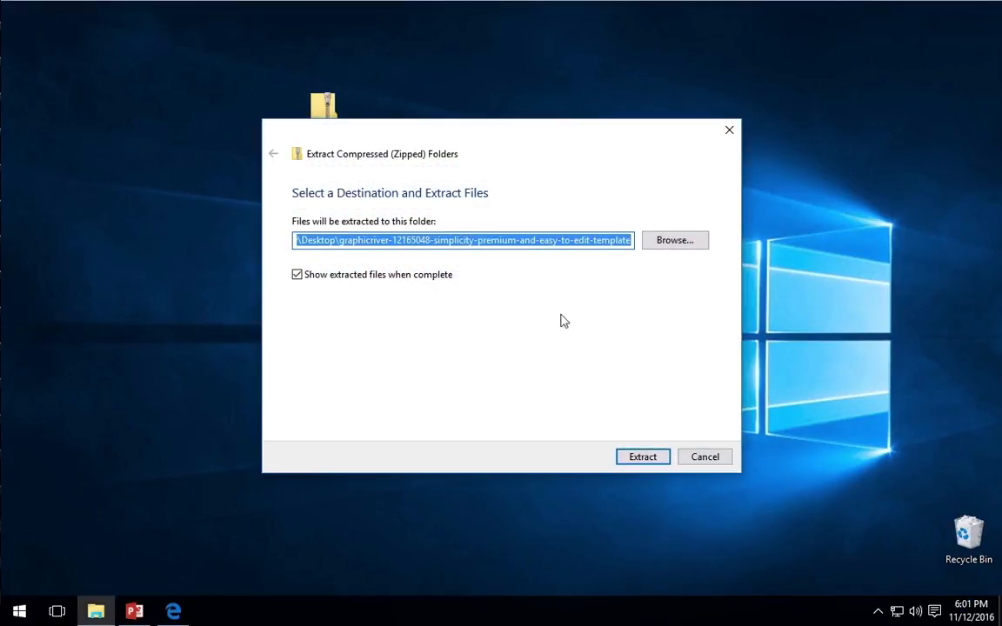
{"action": "left_click", "coordinate": [643, 455]}
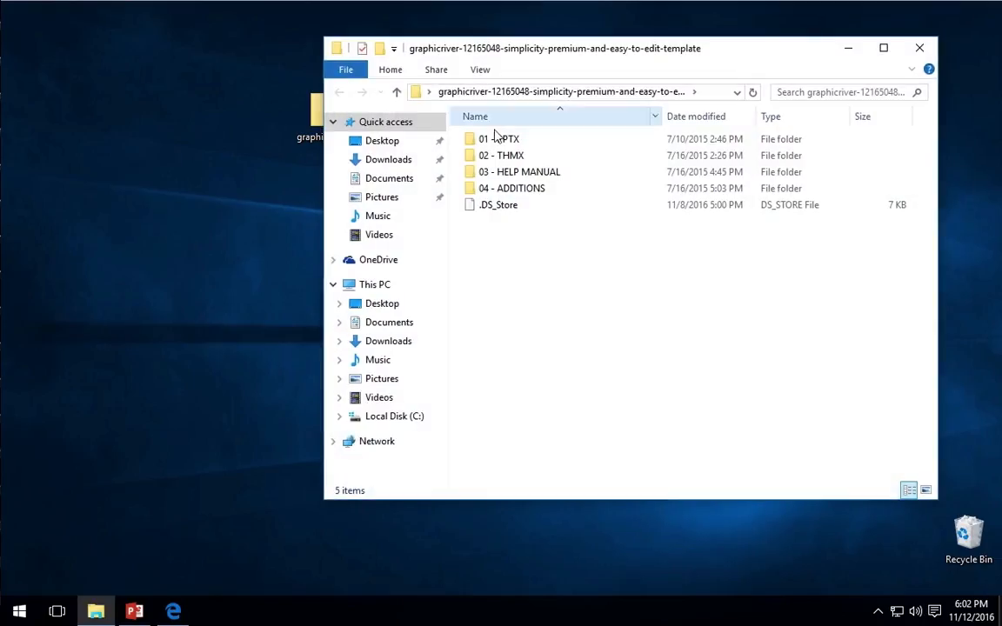
Step: Create a Templates desktop folder and copy a Simplicity THMX theme file into it
{"action": "double_click", "coordinate": [501, 155]}
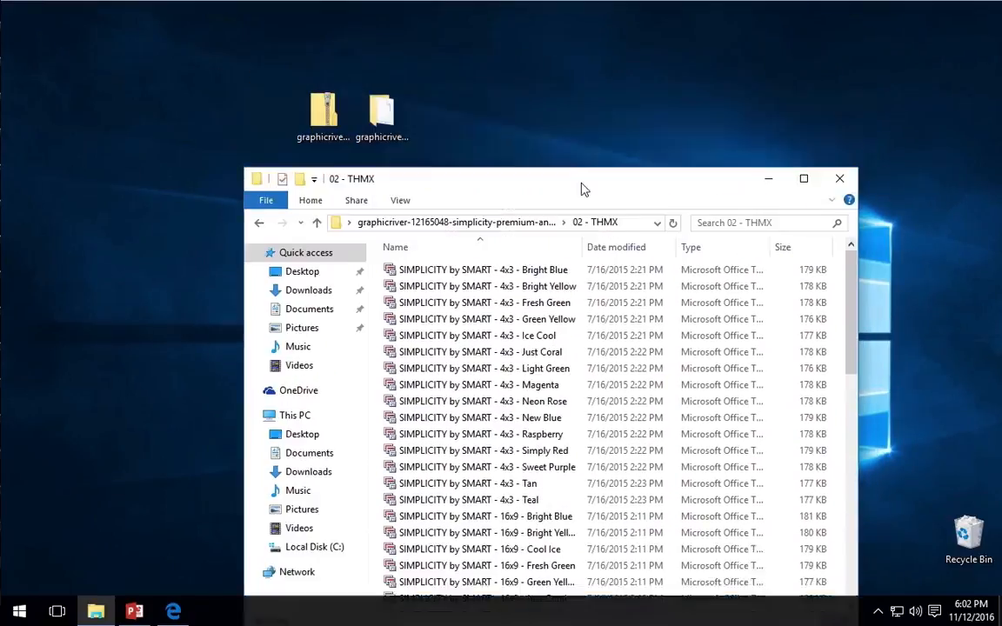
{"action": "right_click", "coordinate": [382, 118]}
{"action": "type", "text": "Templa"}
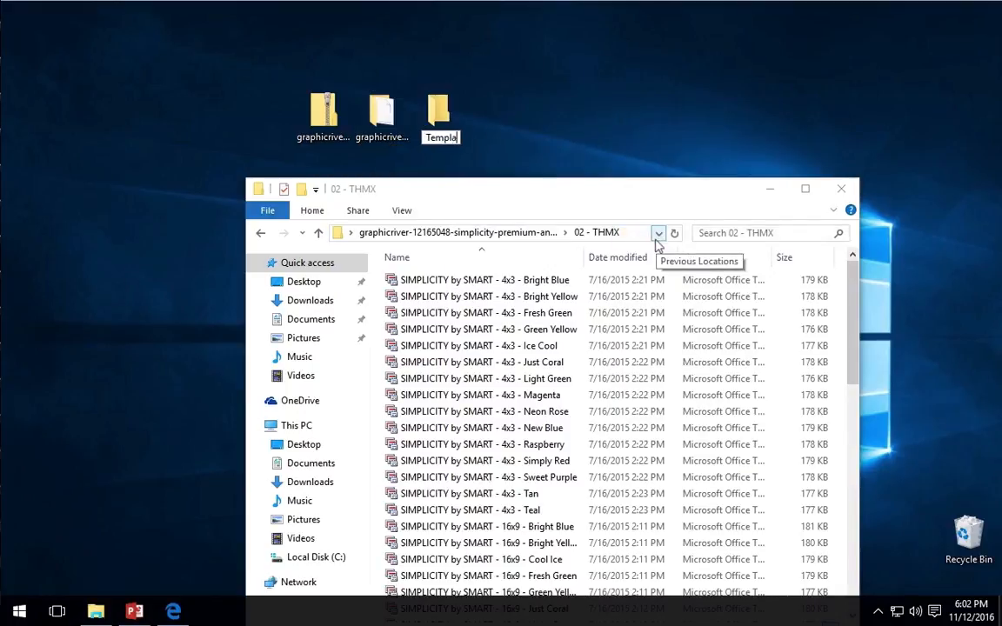
{"action": "left_click_drag", "start_coordinate": [439, 118], "coordinate": [444, 118]}
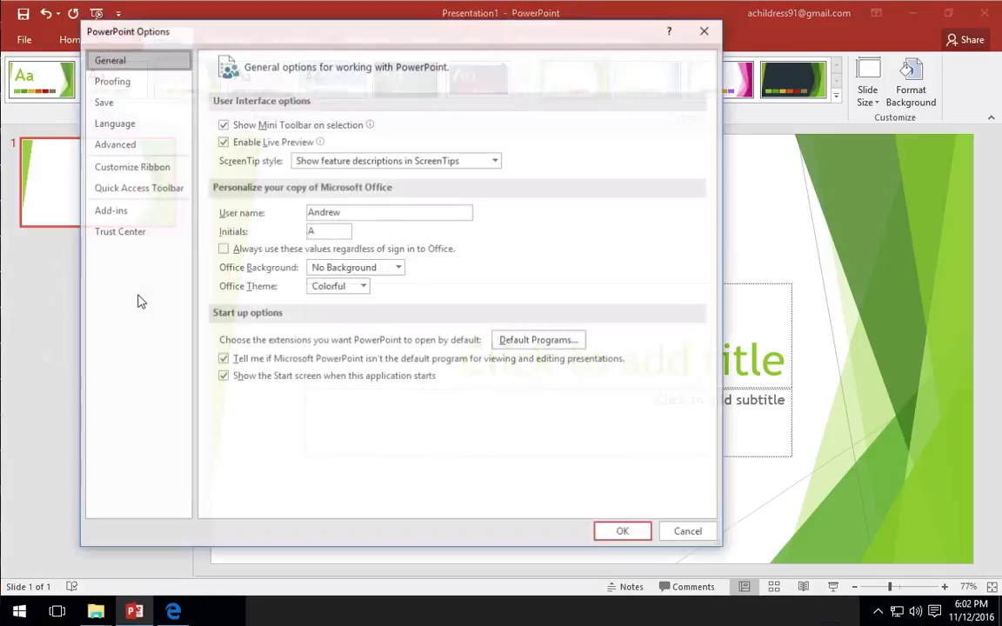
Step: Set the default personal templates location to C:\Users\Andrew\Desktop\Templates
{"action": "left_click", "coordinate": [102, 101]}
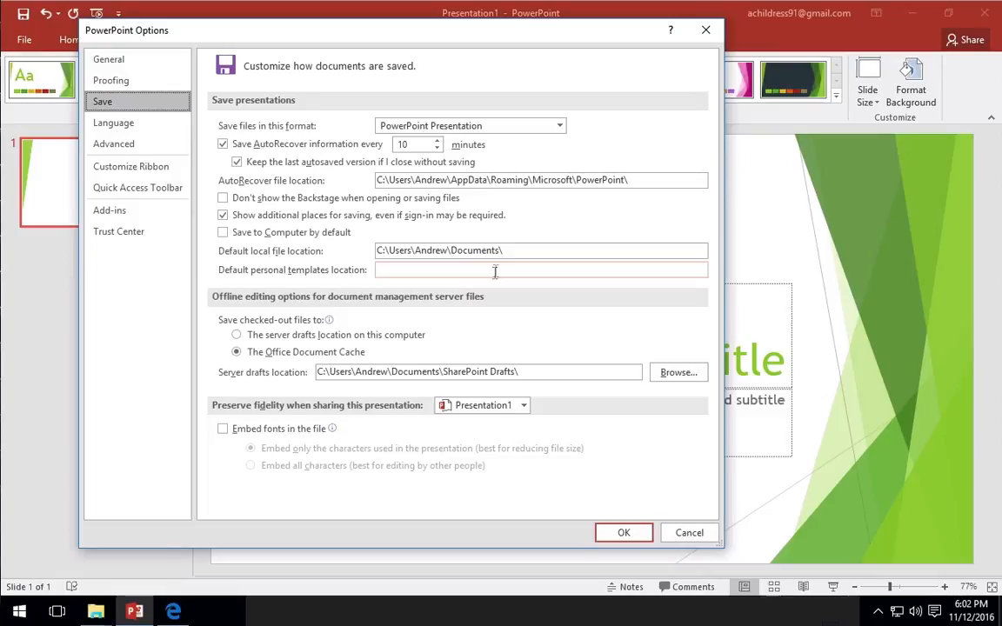
{"action": "type", "text": "C:\\Users\\Andrew\\Desktop\\Templates"}
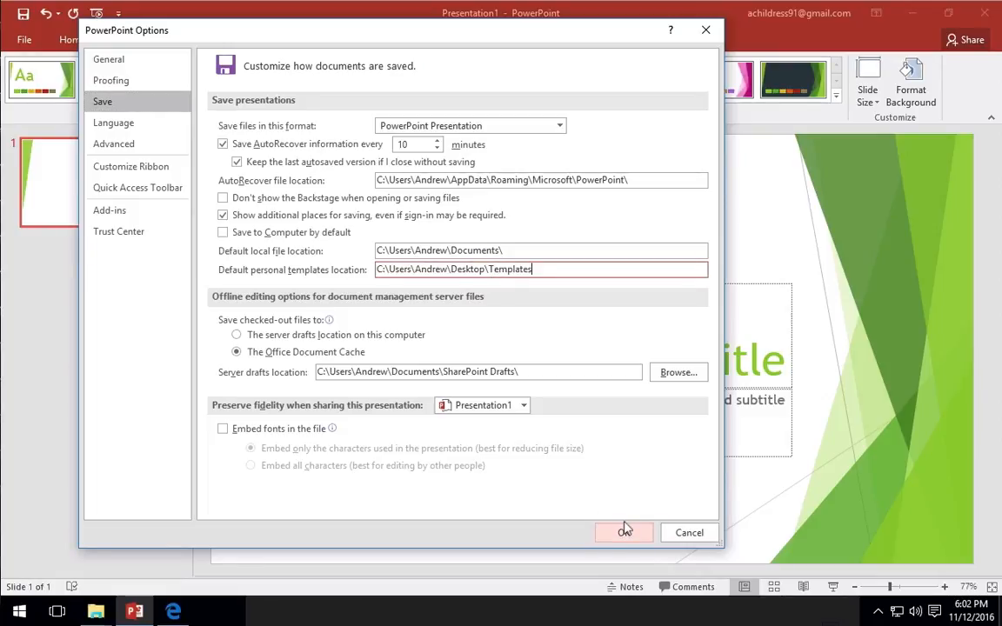
{"action": "left_click", "coordinate": [622, 533]}
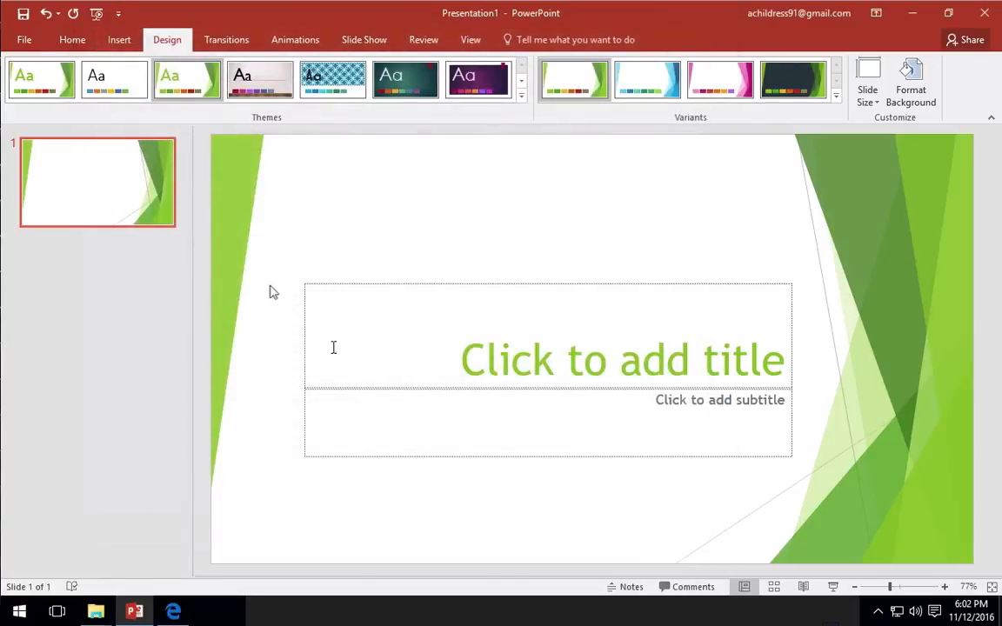
Step: Create a new presentation from the personal Simplicity template via File > New
{"action": "left_click", "coordinate": [25, 39]}
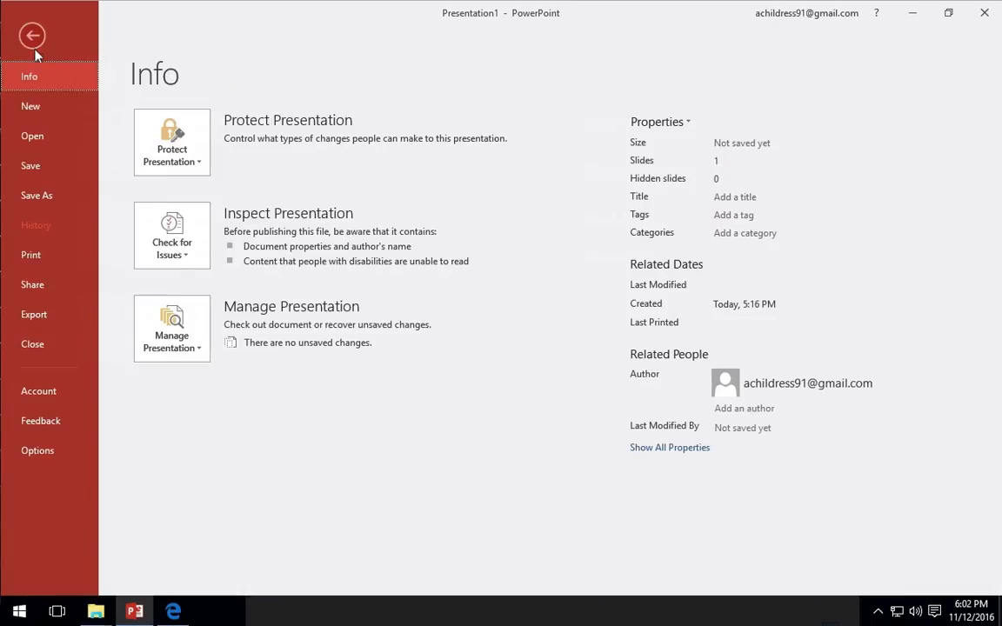
{"action": "left_click", "coordinate": [32, 107]}
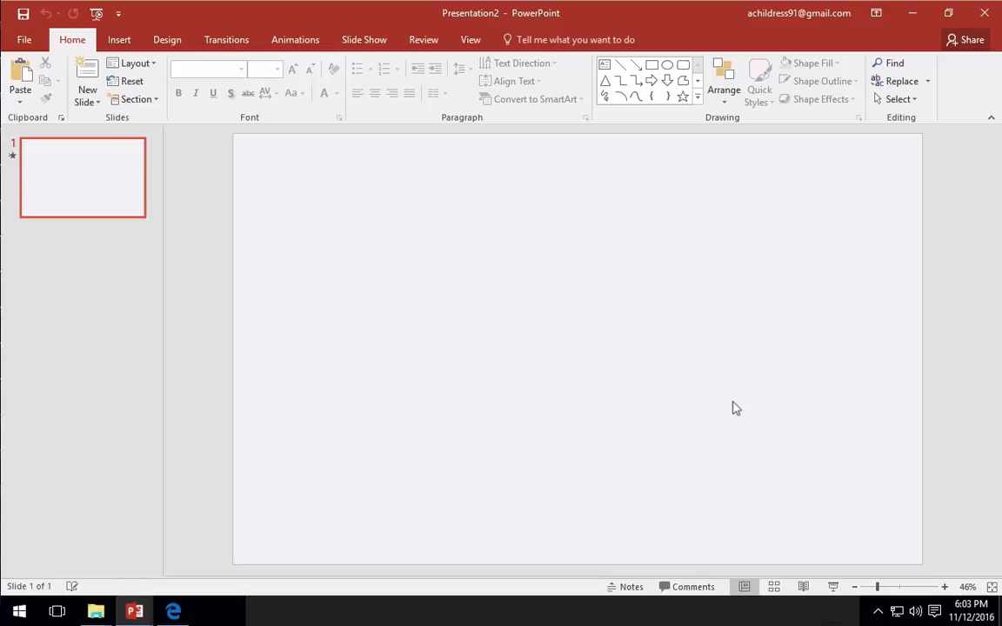
Step: Apply the DARK TOP SLIDE layout and title the slide 'Our Presentation'
{"action": "left_click", "coordinate": [135, 62]}
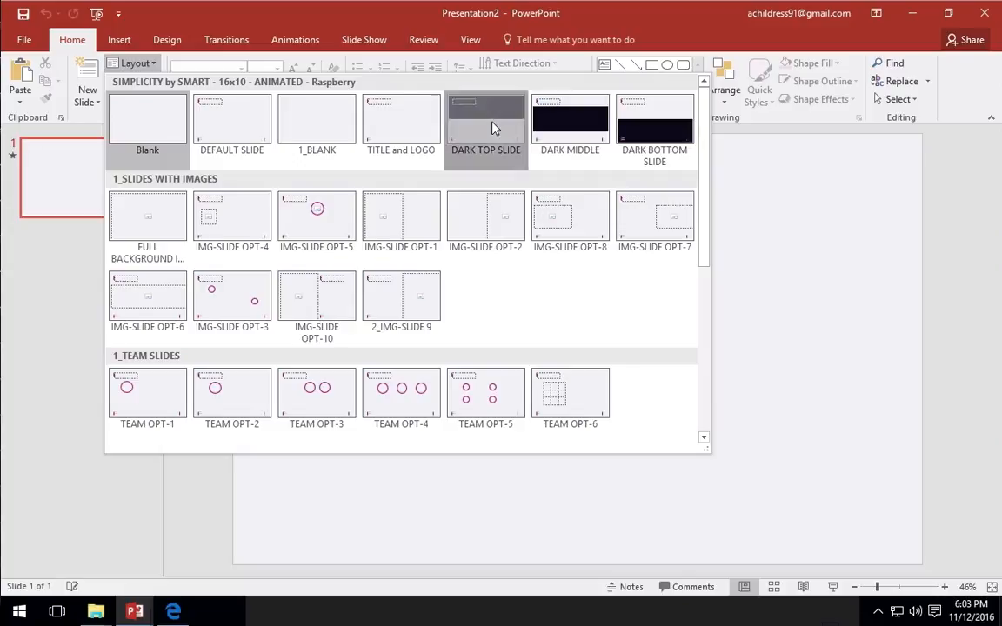
{"action": "left_click", "coordinate": [485, 118]}
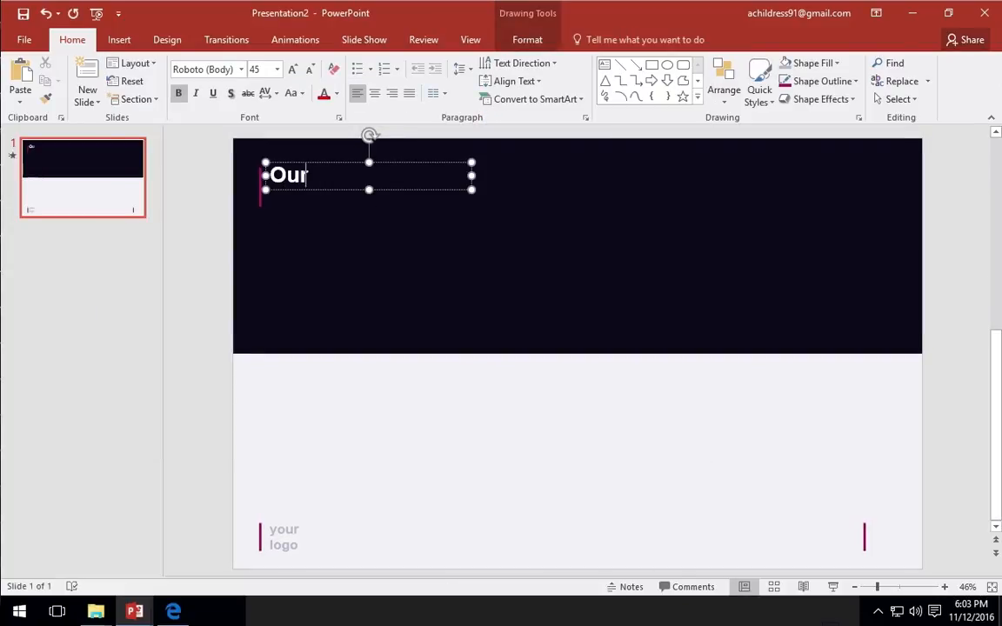
{"action": "left_click", "coordinate": [438, 395]}
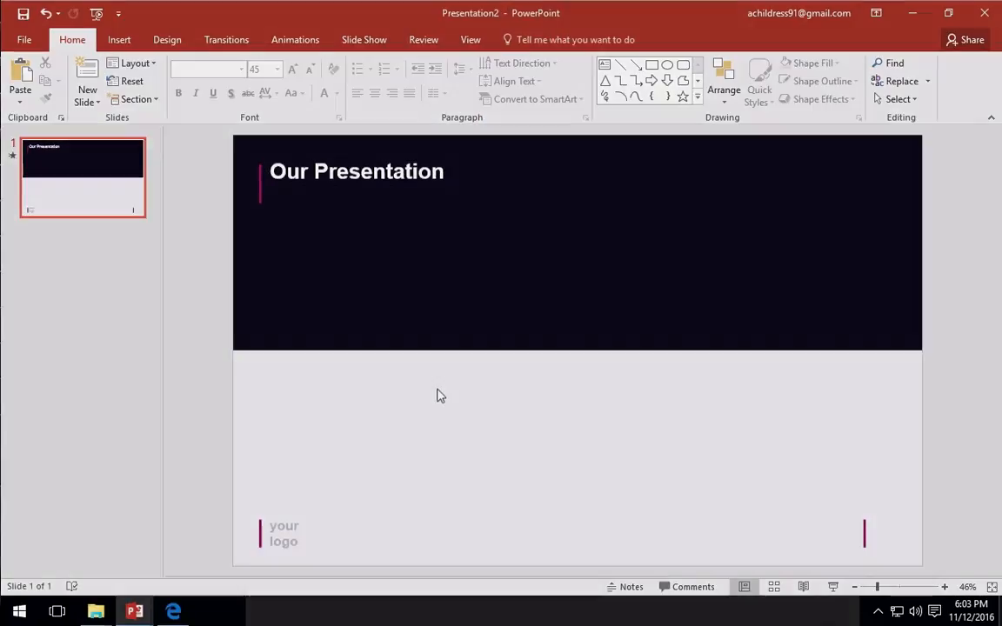